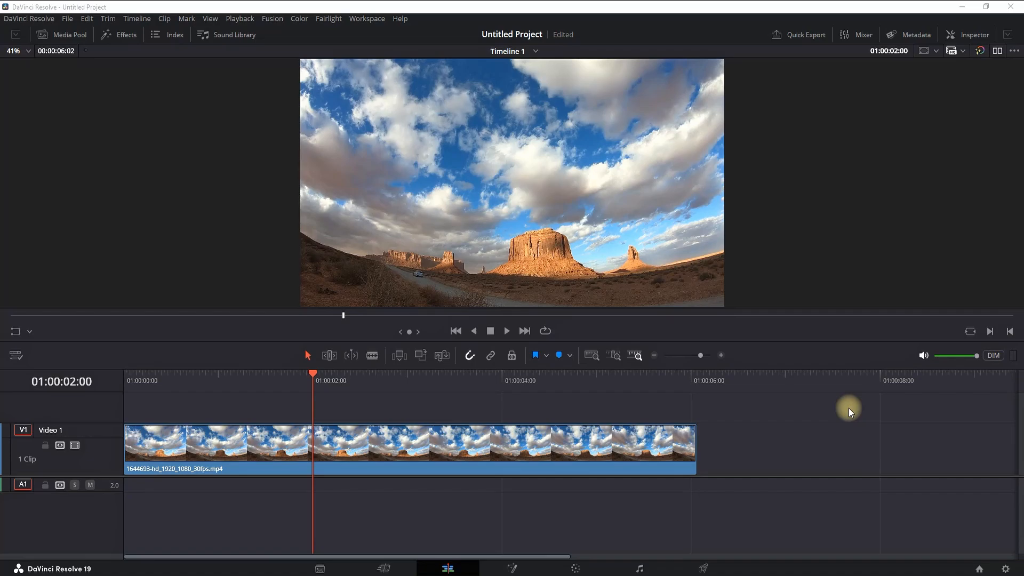
mouse_move(463, 415)
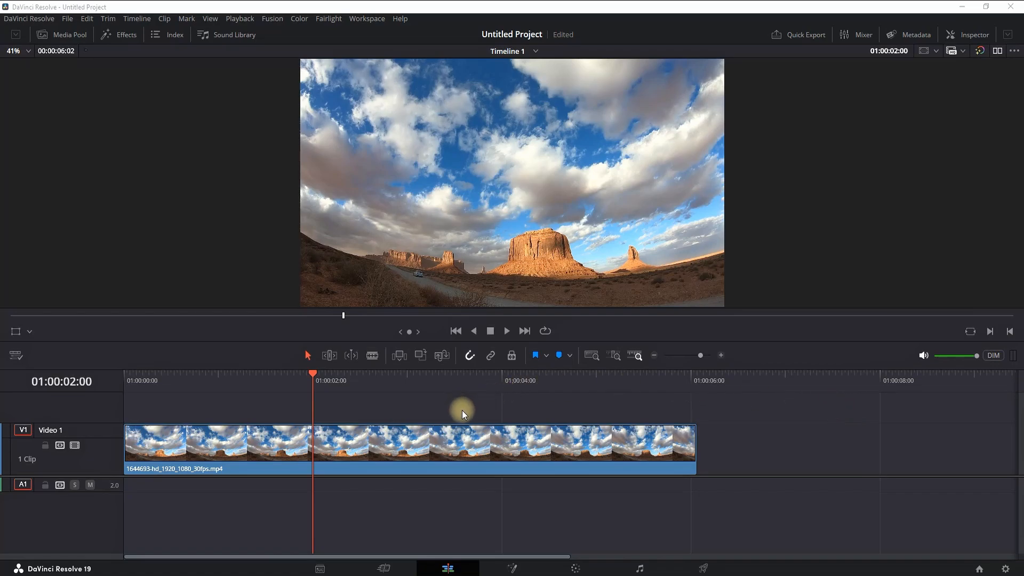
Step: Select the desert clip on the V1 track of the Edit page timeline
left_click(399, 446)
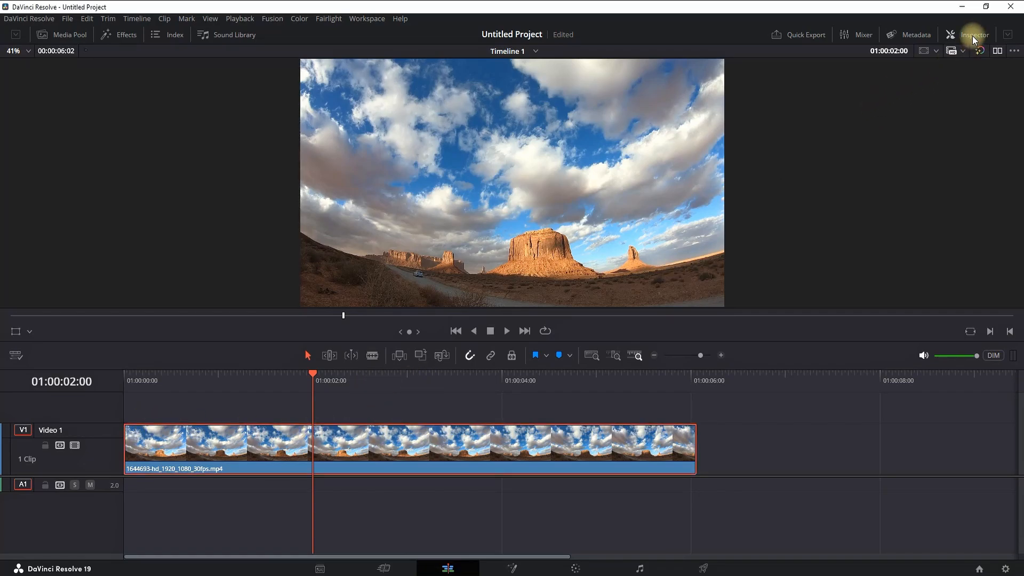
Step: Keyframe Zoom from 1.000 to 2.220 in the Inspector and preview the zoom-in
left_click(977, 34)
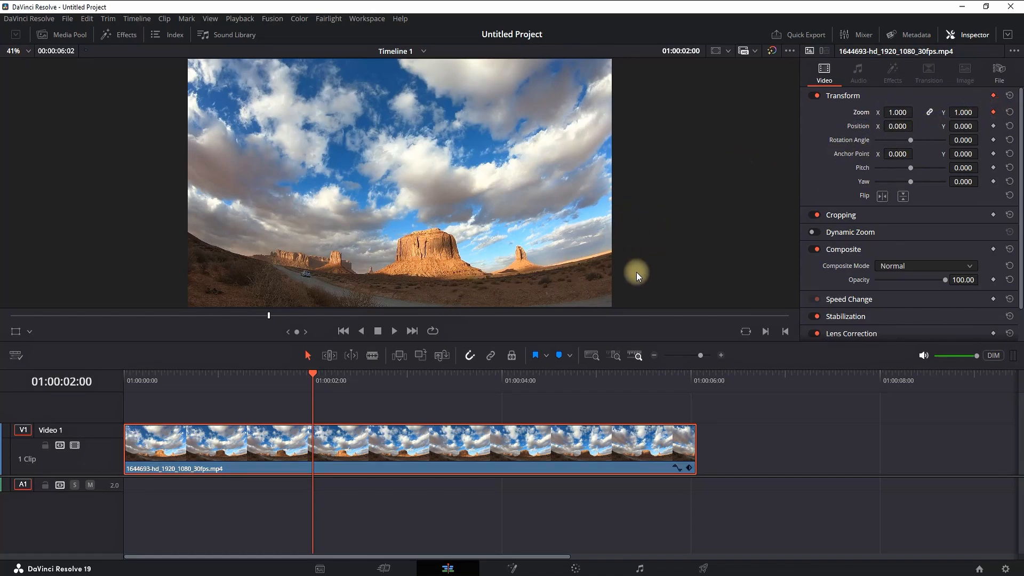
mouse_move(431, 383)
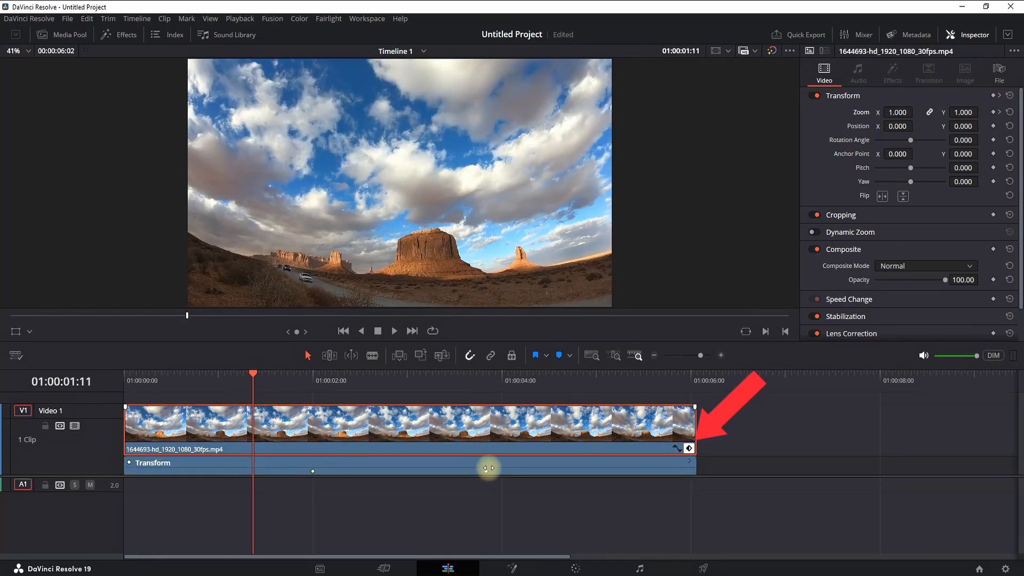
left_click(378, 331)
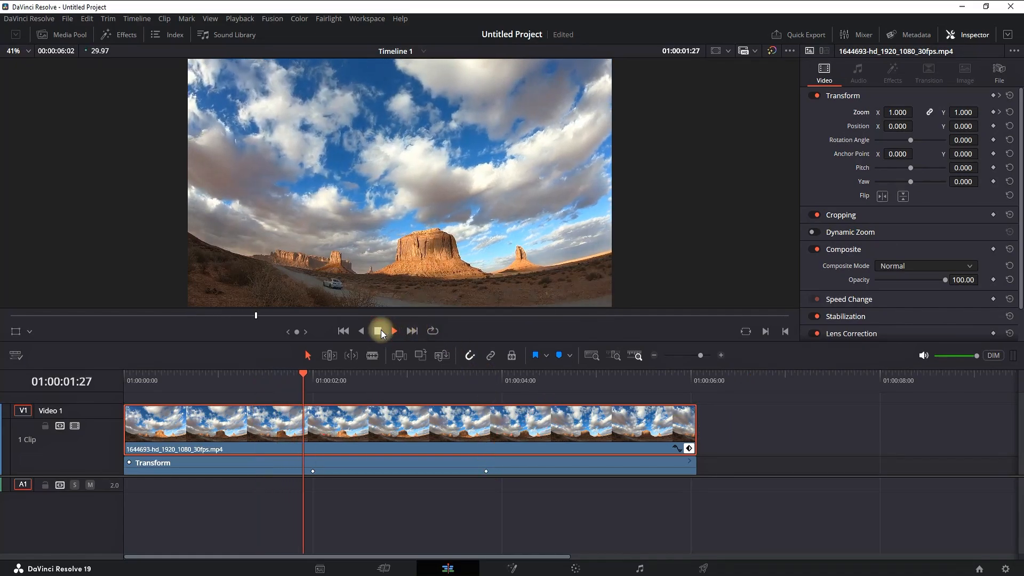
left_click(378, 330)
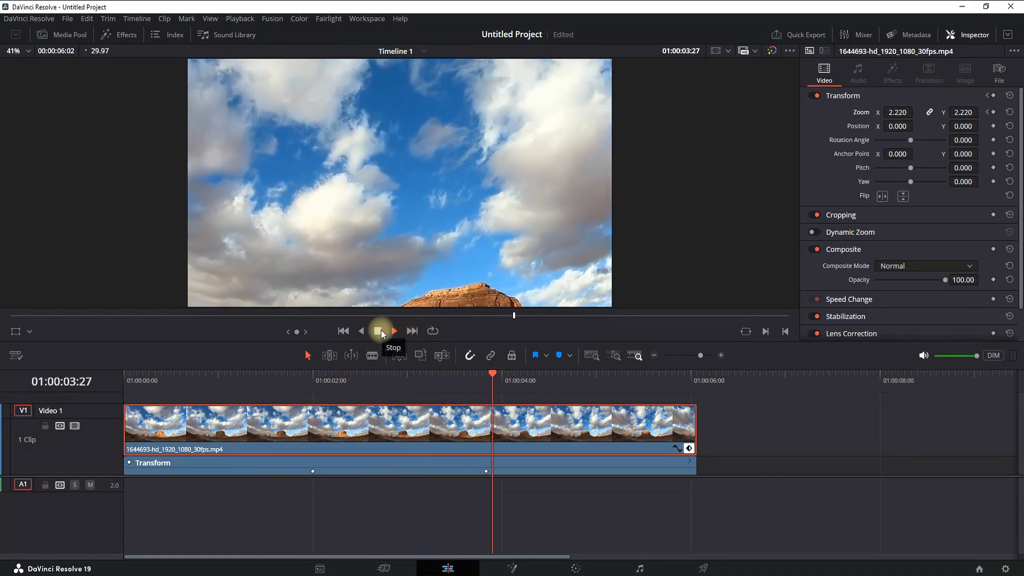
left_click(377, 331)
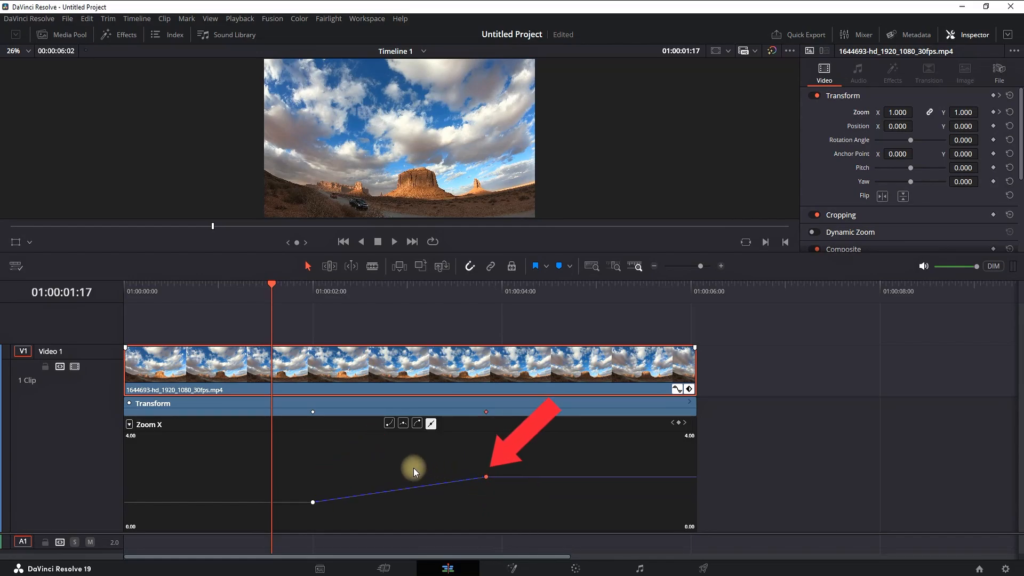
Step: Ease the end Zoom keyframe, stretch its Bézier handles, and preview the result
left_click(403, 424)
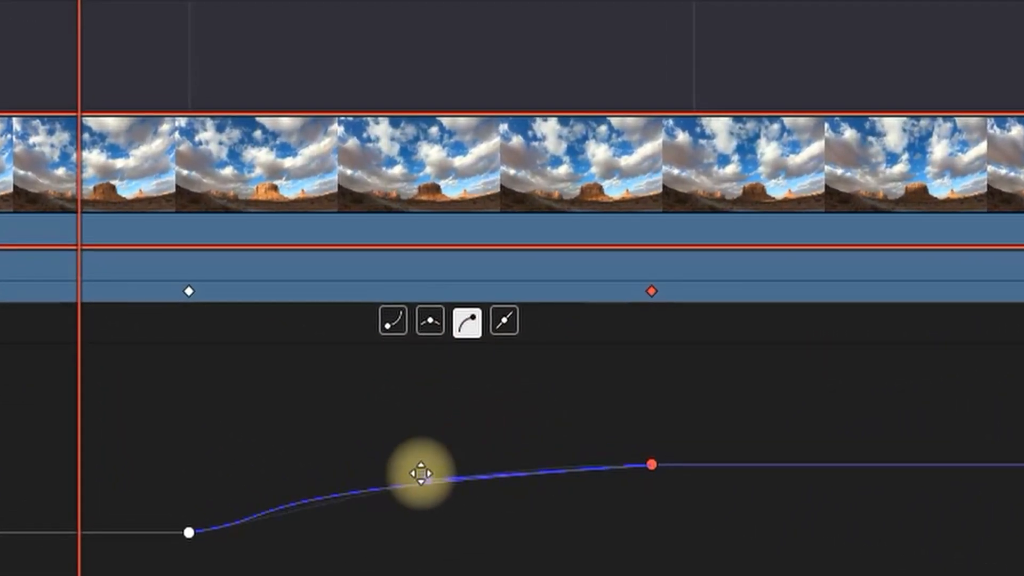
left_click_drag(418, 474, 454, 449)
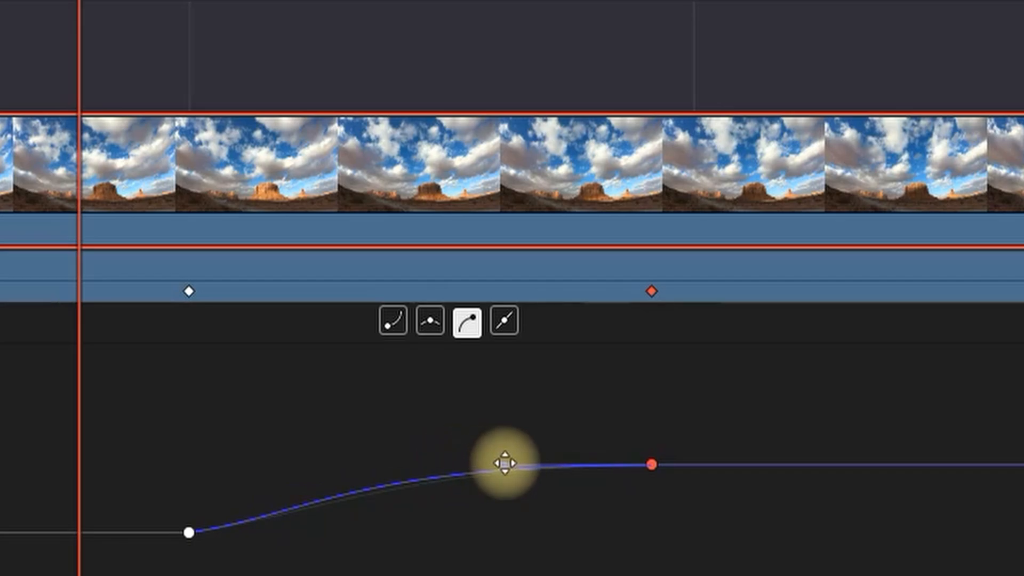
left_click_drag(508, 461, 508, 447)
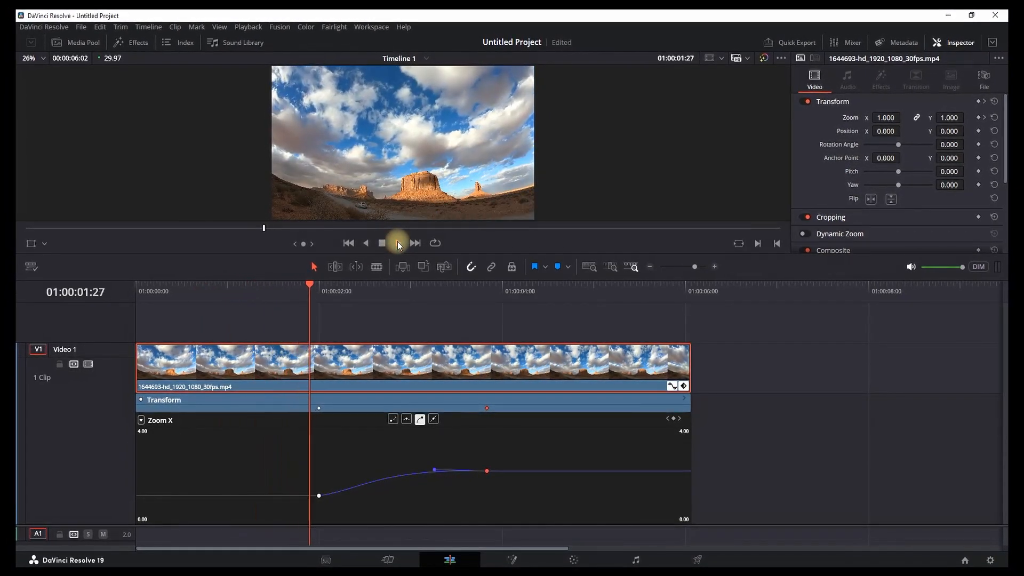
left_click(381, 243)
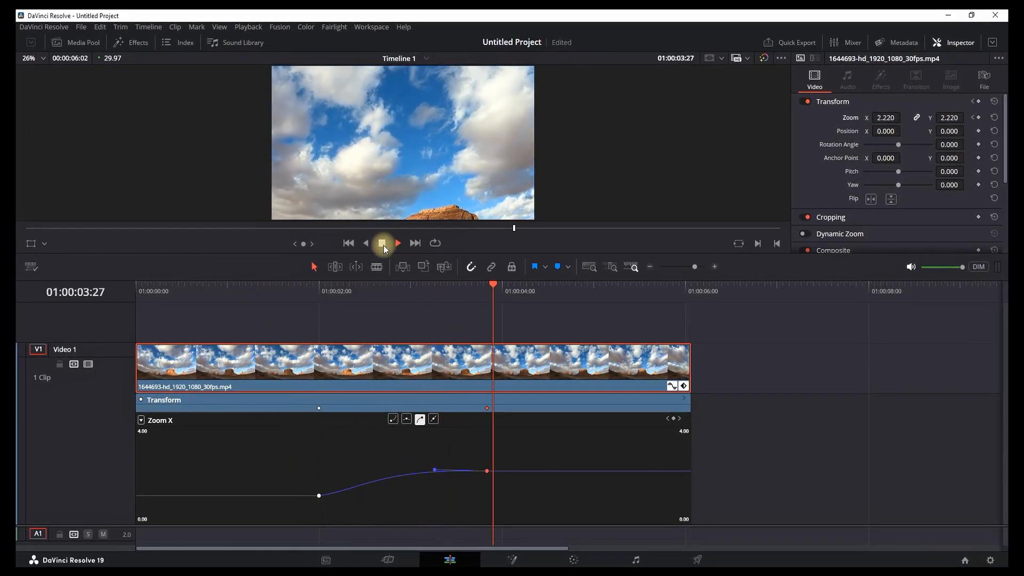
left_click(382, 244)
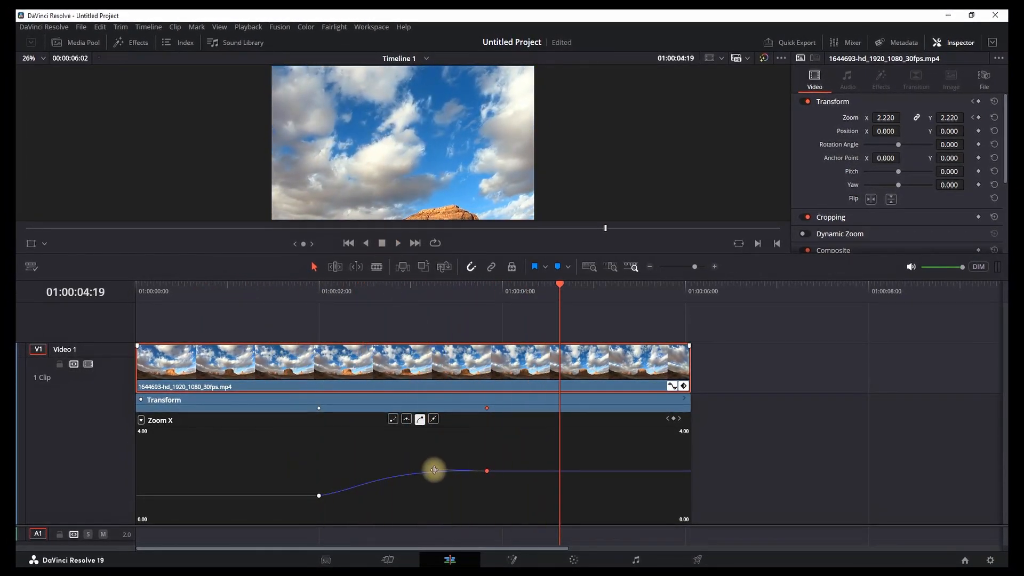
Step: Reshape the curve to accelerate into the 2.220 keyframe, review it, and hide the curve track
left_click_drag(434, 469, 454, 491)
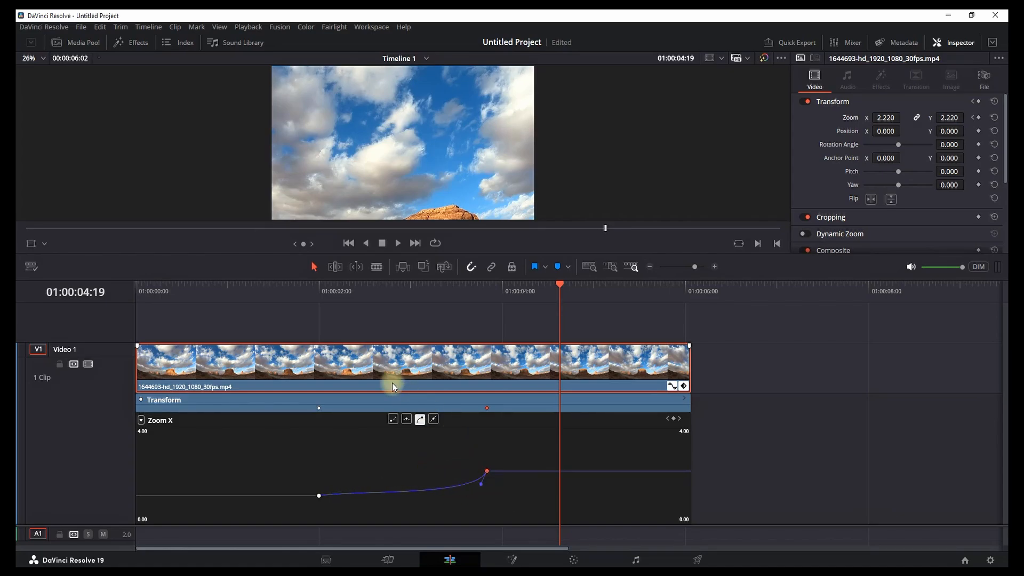
left_click(397, 244)
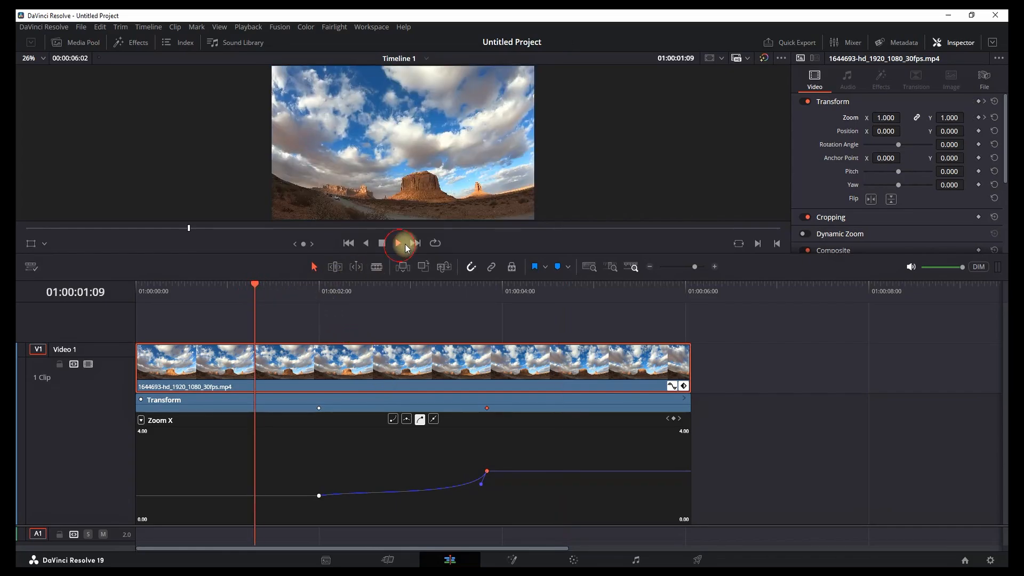
left_click(398, 244)
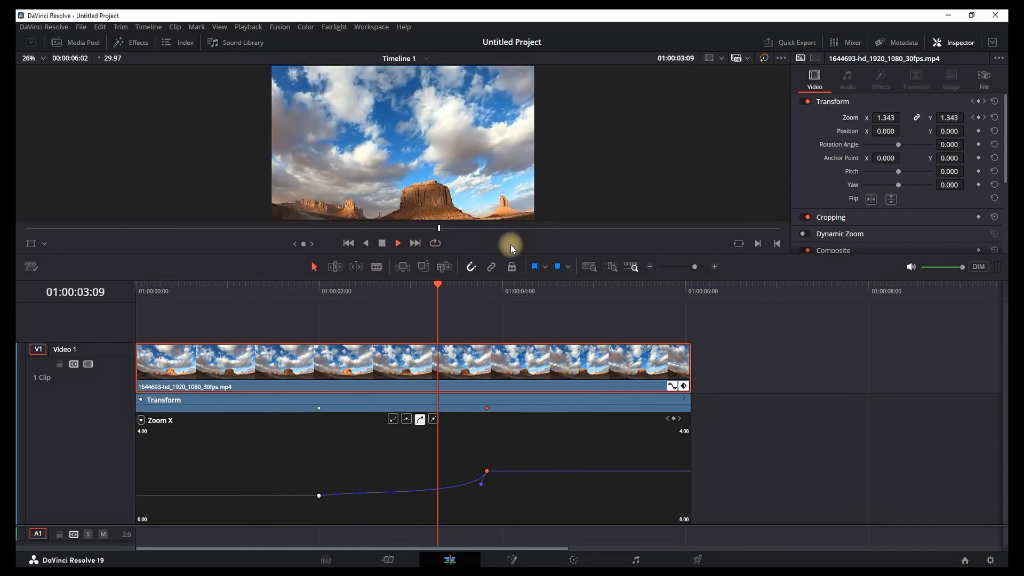
left_click(382, 243)
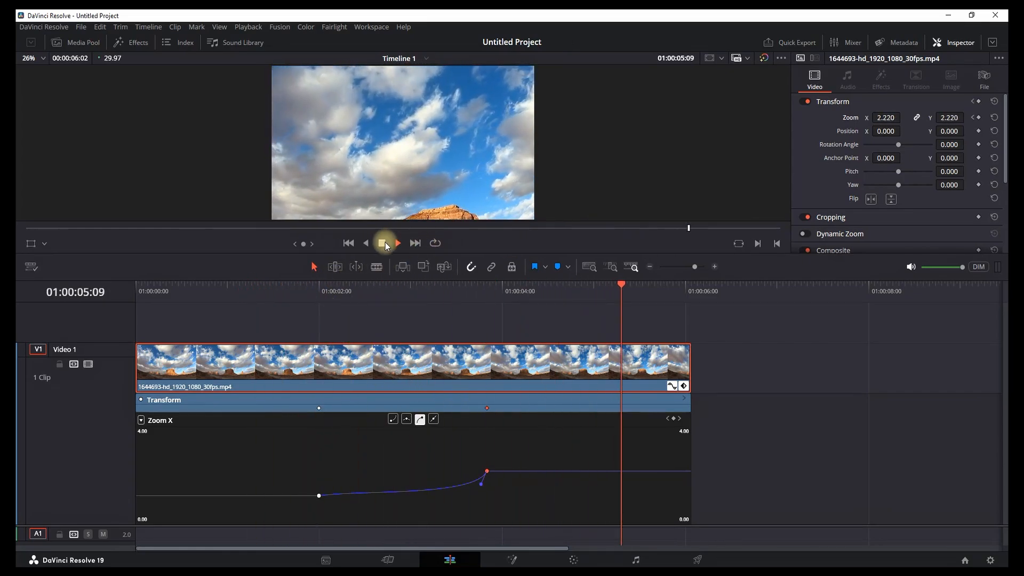
left_click(382, 243)
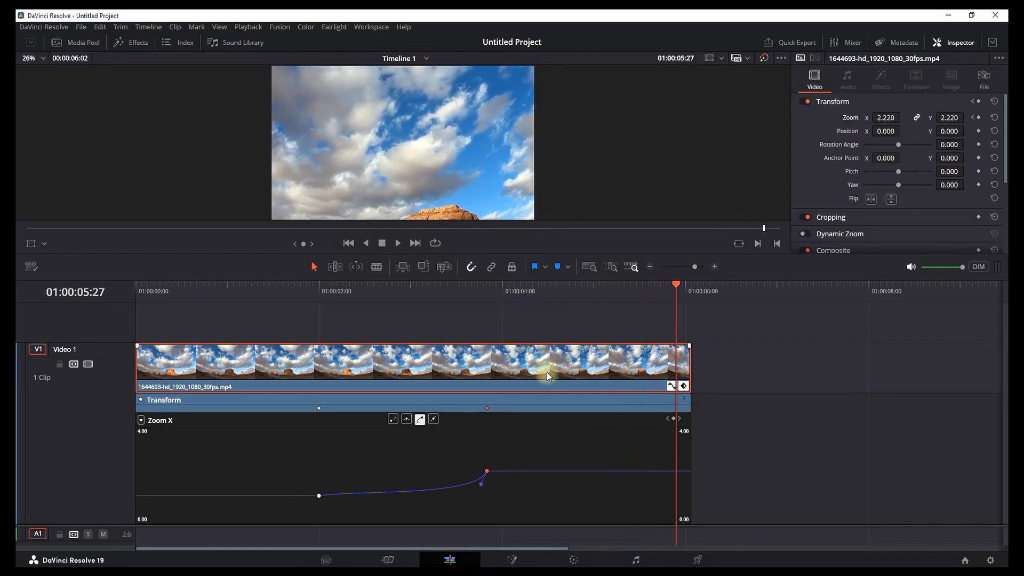
left_click(433, 419)
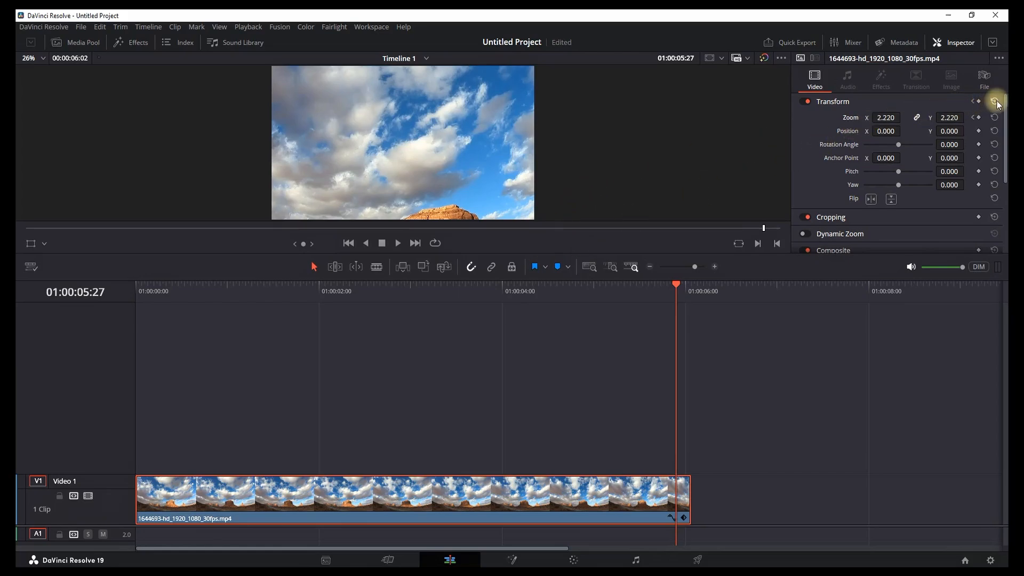
Step: Reset the clip's transform, then in Fusion wire a new Text1 node into Merge1 and show its settings
left_click(994, 101)
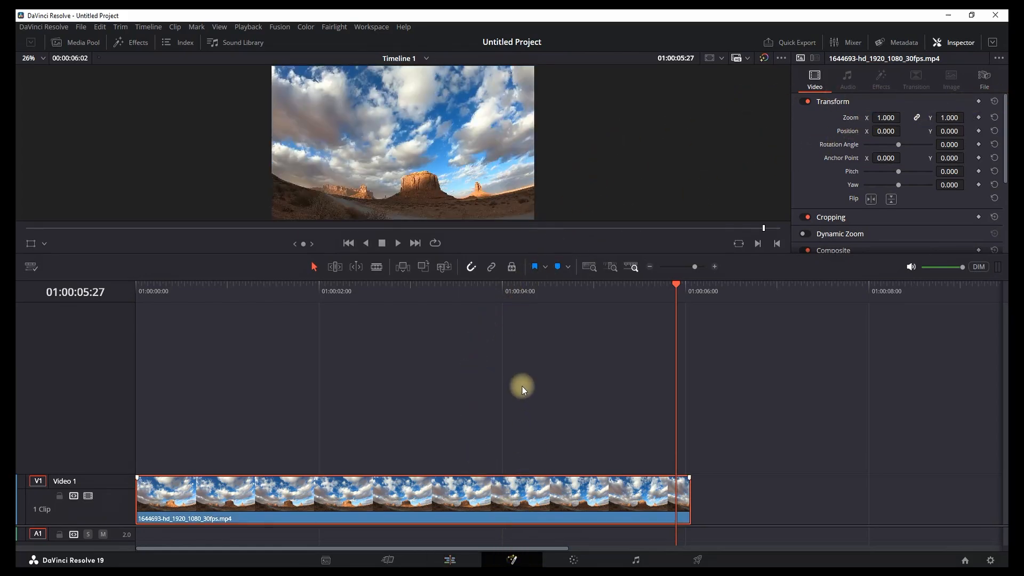
left_click(515, 560)
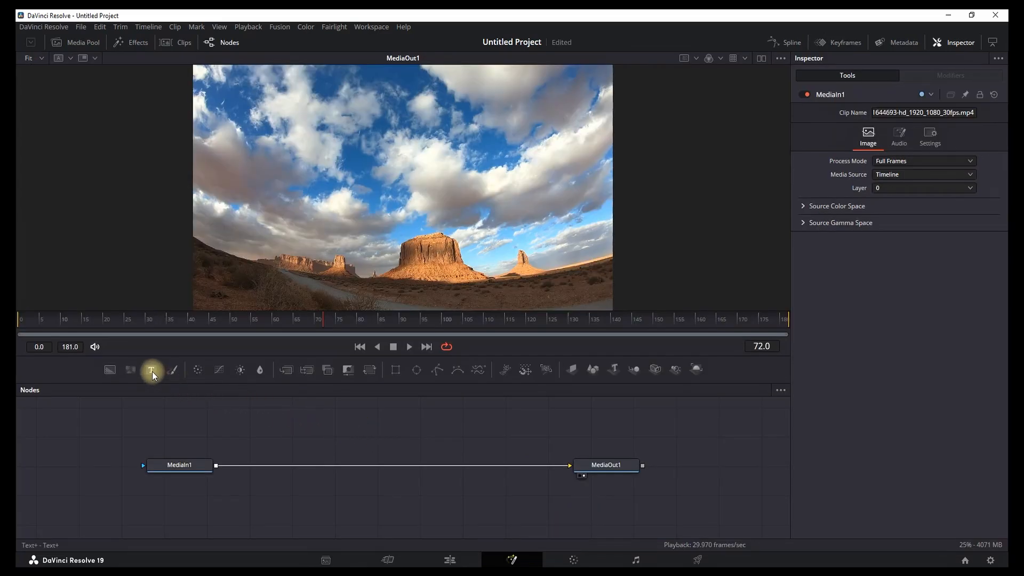
left_click(152, 370)
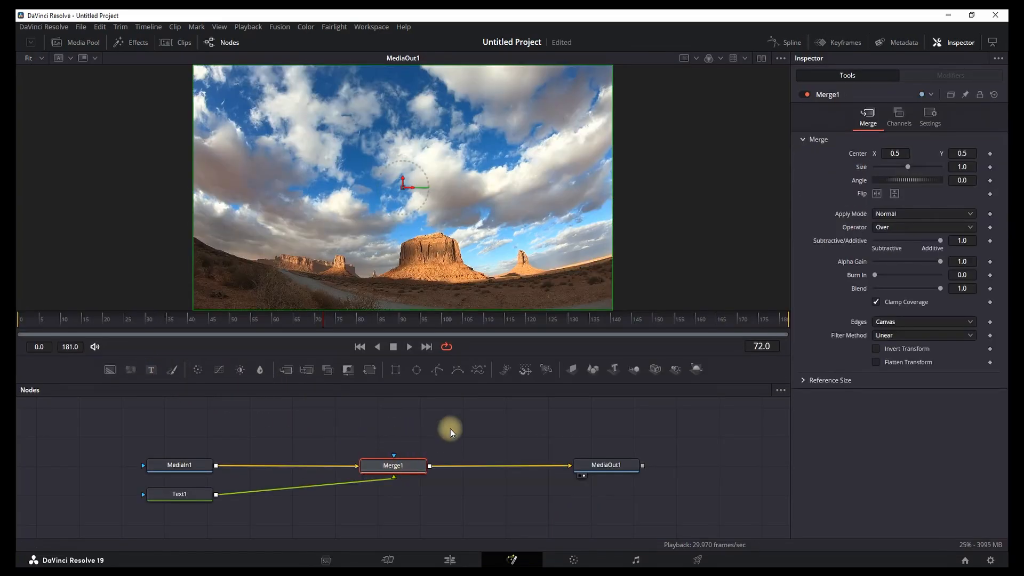
left_click_drag(179, 494, 395, 418)
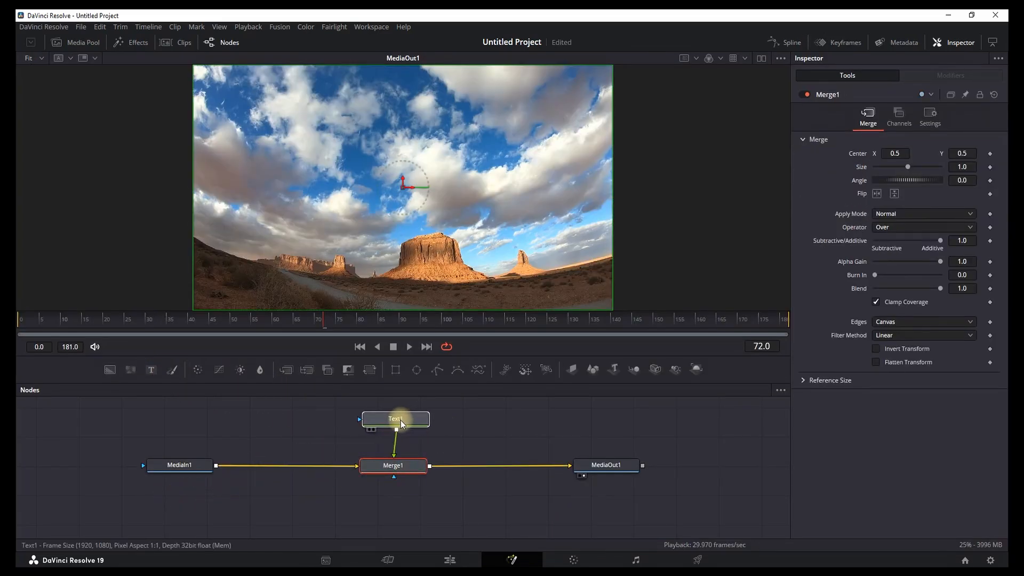
left_click(392, 419)
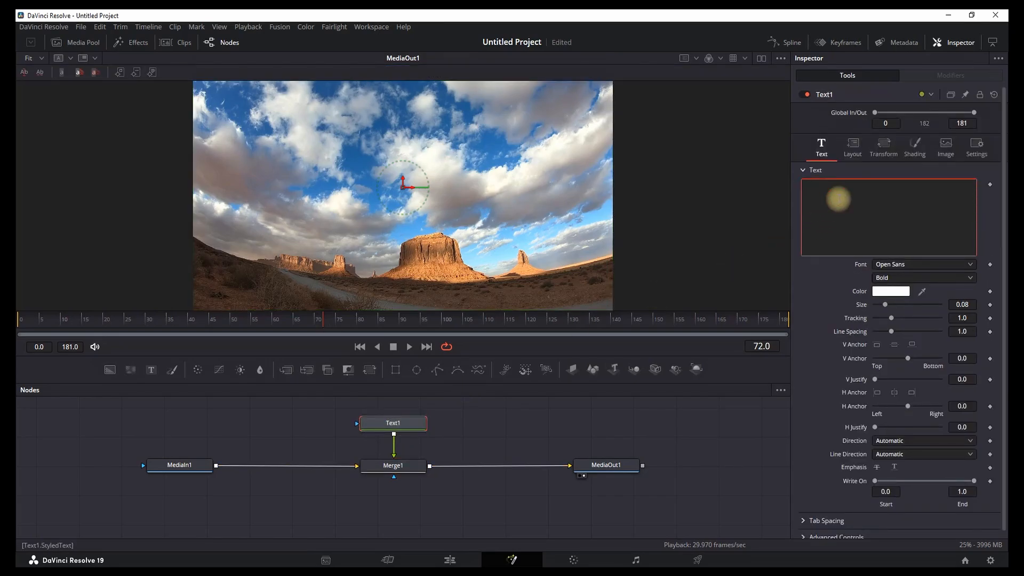
Step: Enter DESERT as the Text1 title over the desert shot
type("DESERT")
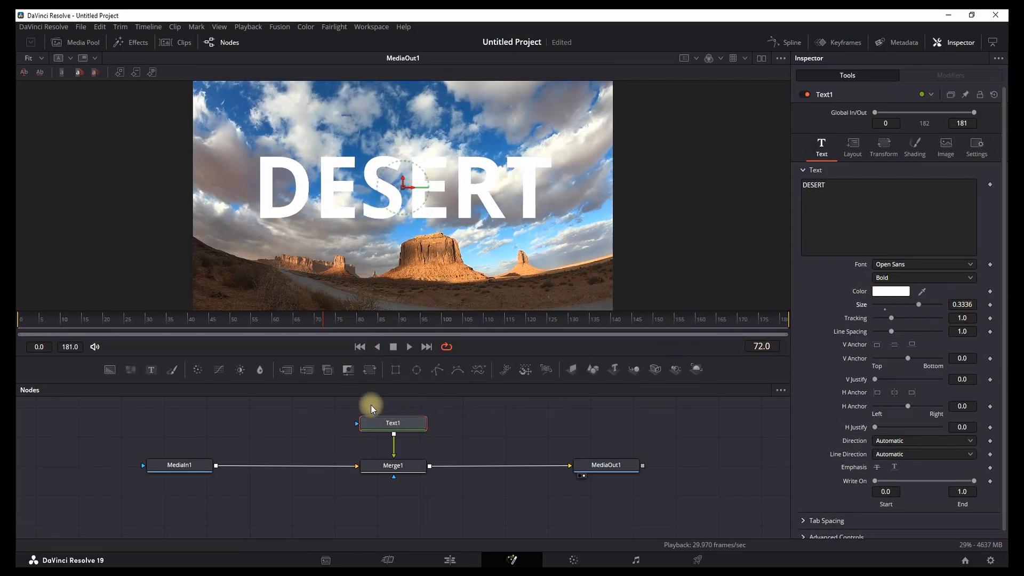
mouse_move(407, 424)
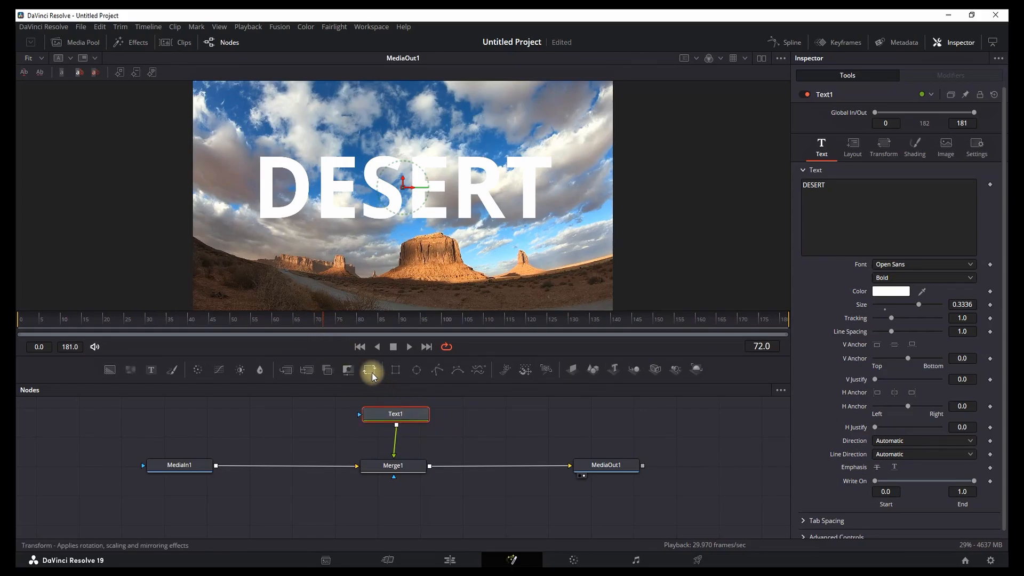
Step: Insert Transform1 after Text1 and keyframe DESERT sliding from off-frame left to centre by frame 100
left_click(369, 370)
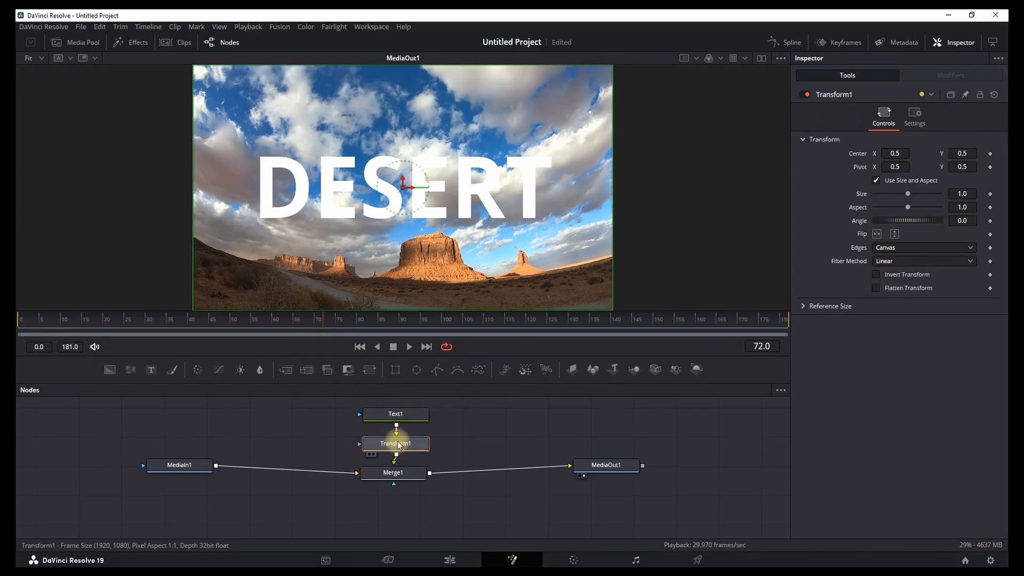
mouse_move(494, 305)
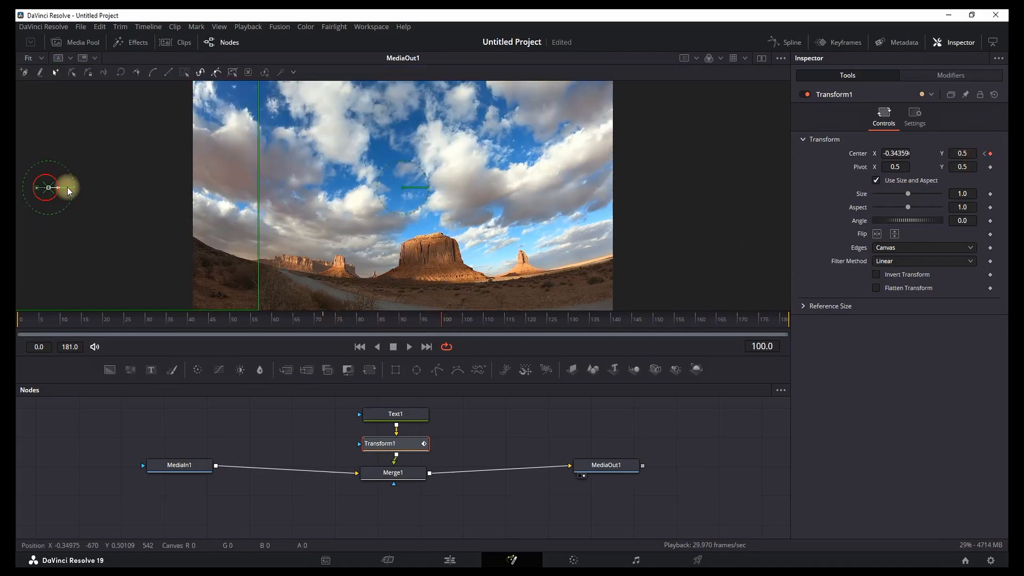
left_click_drag(49, 188, 412, 190)
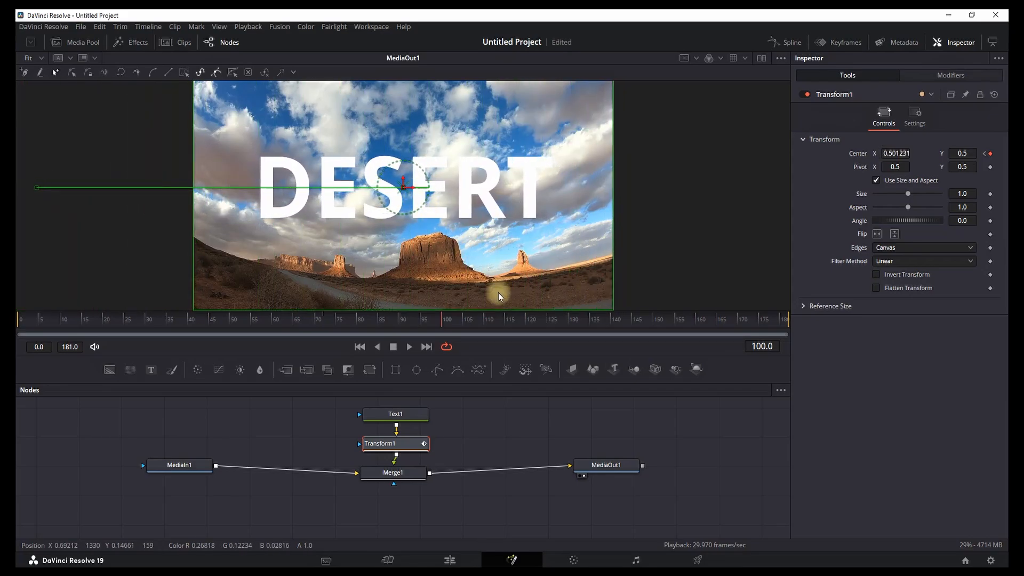
mouse_move(579, 414)
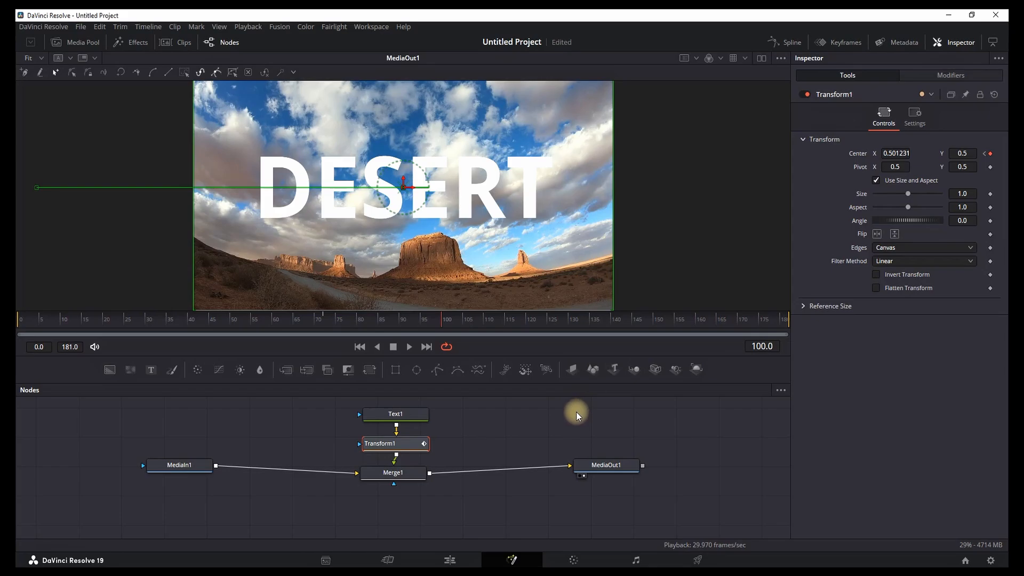
mouse_move(515, 346)
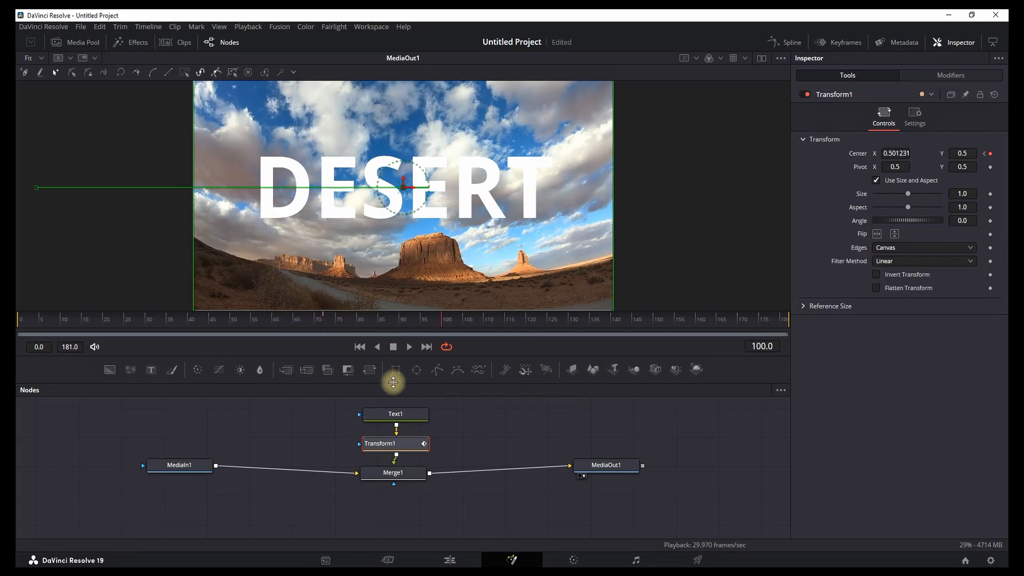
Step: Give the Displacement keyframes an In-Out Cubic ease in the Spline panel and play it back
left_click(785, 42)
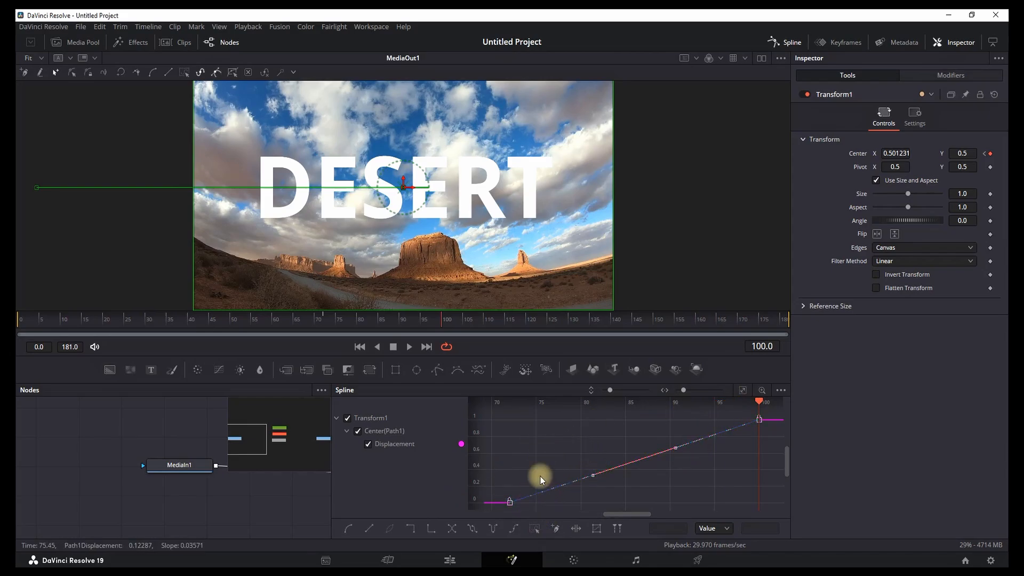
right_click(542, 479)
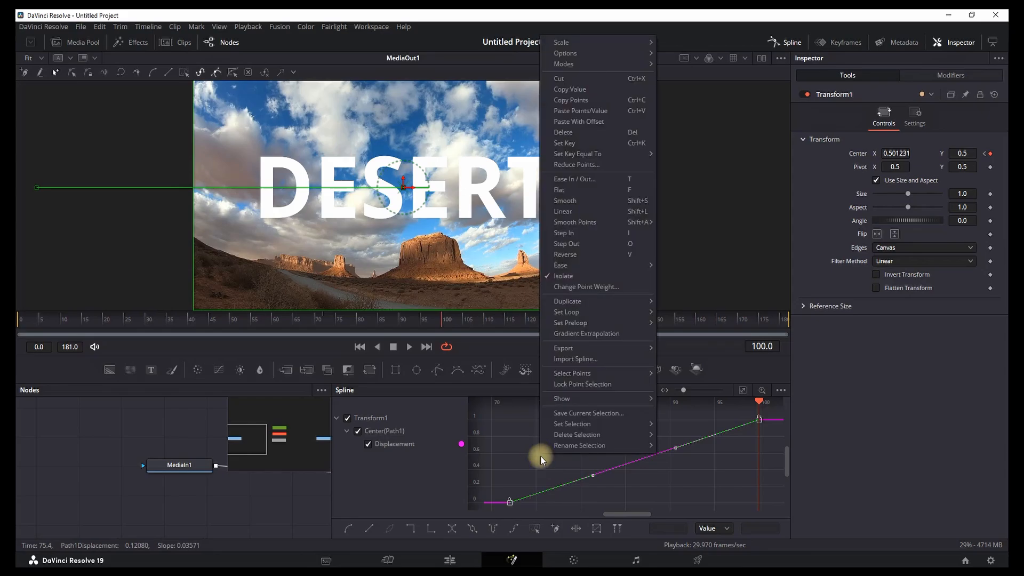
mouse_move(581, 264)
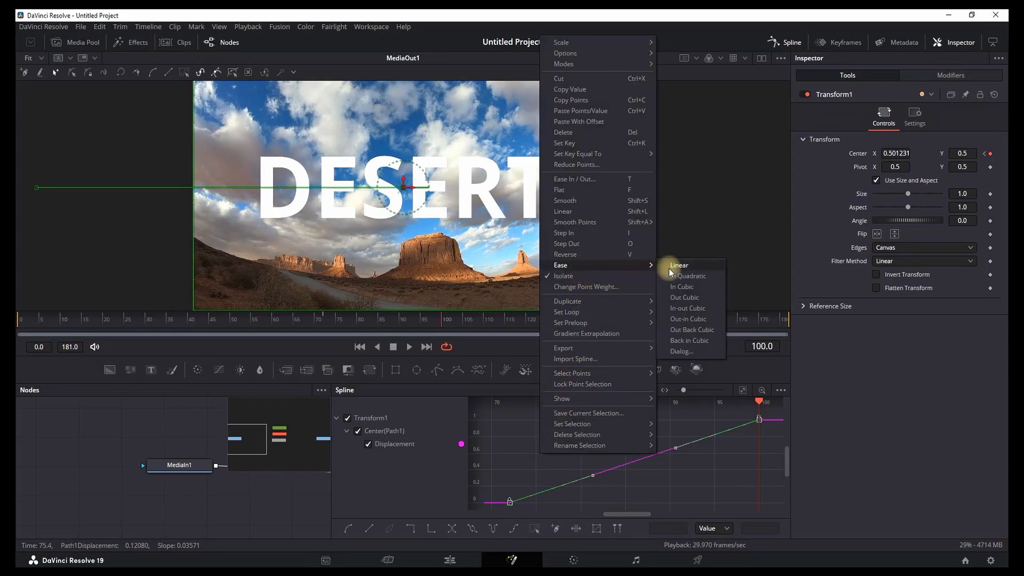
mouse_move(688, 309)
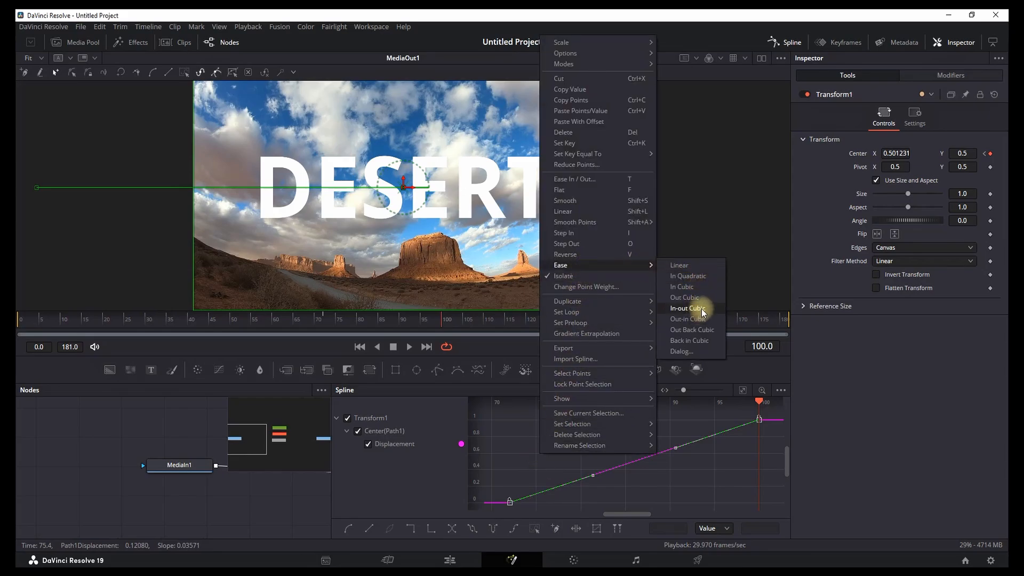
left_click(687, 308)
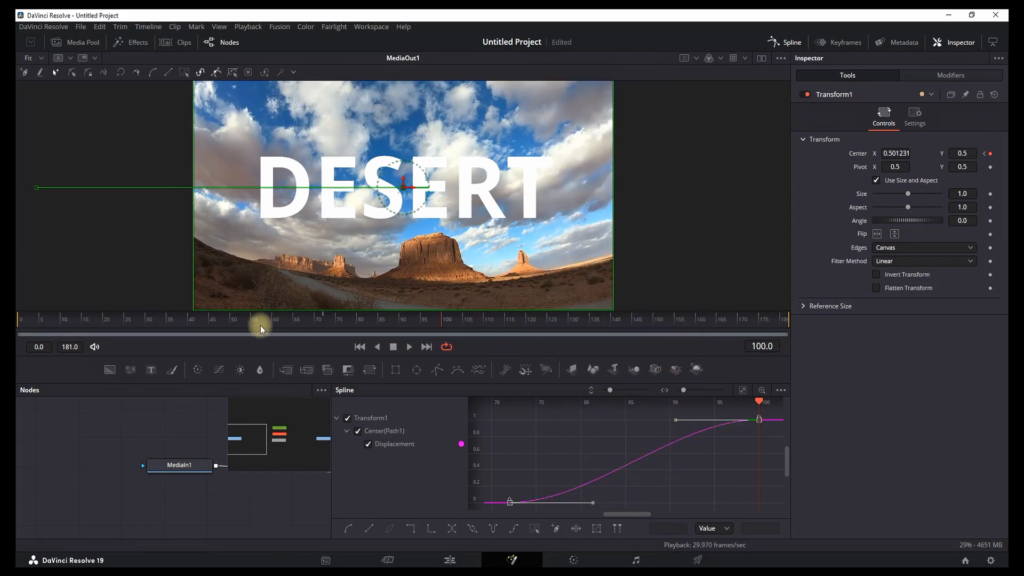
left_click(408, 347)
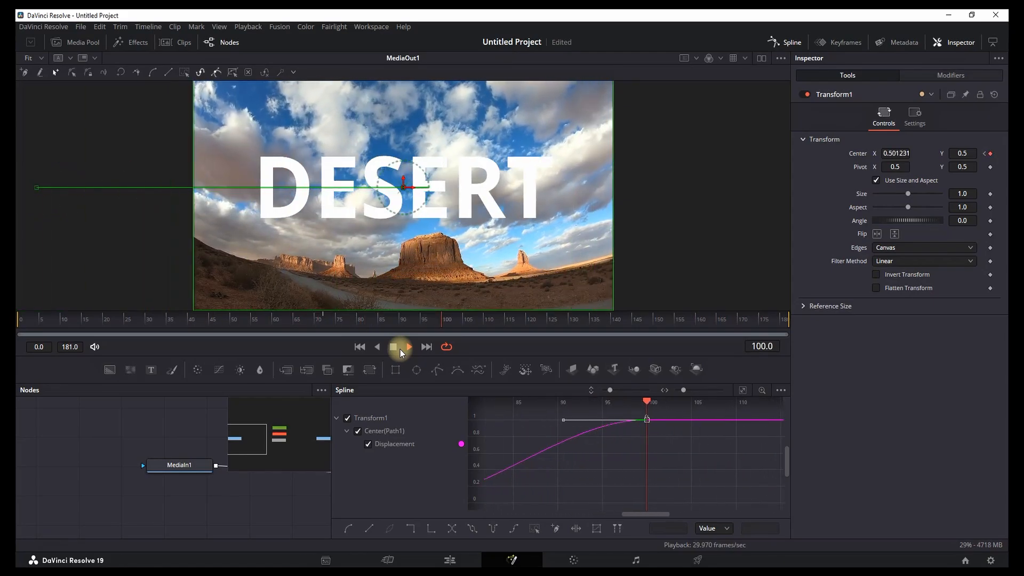
left_click(394, 347)
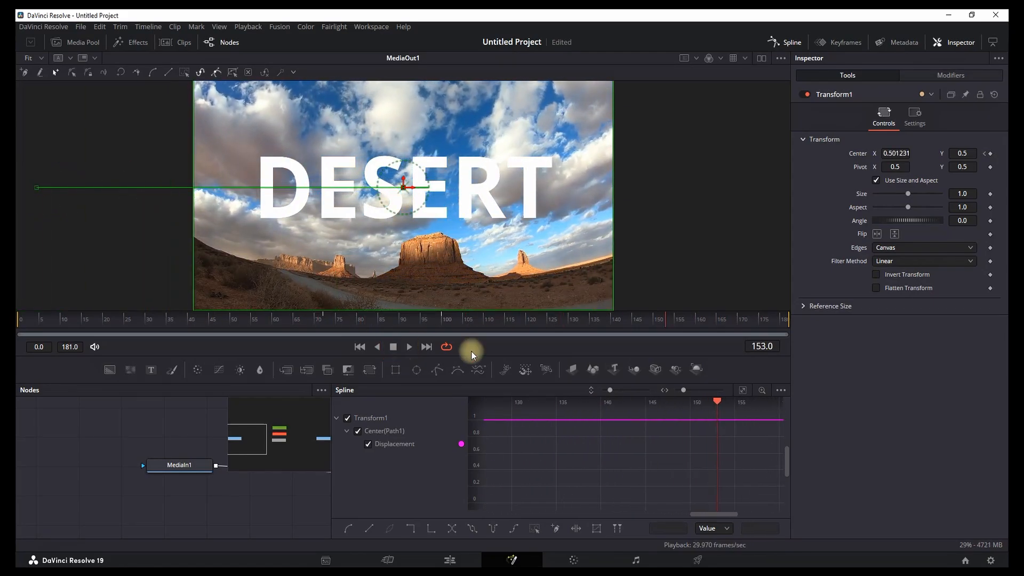
Step: Change the Displacement ease to an overshooting Back Cubic and play the bouncy arrival
right_click(583, 459)
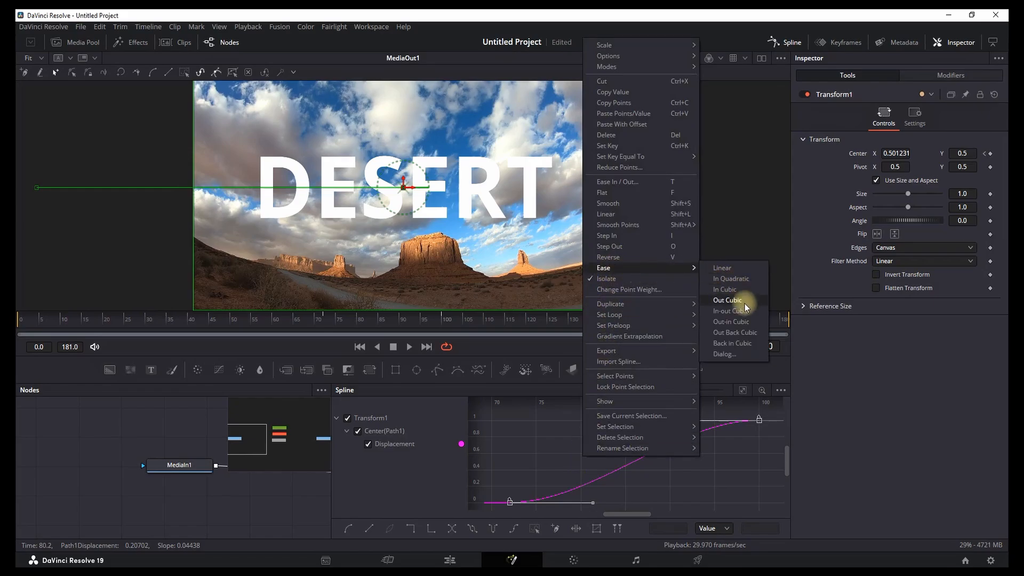
left_click(727, 300)
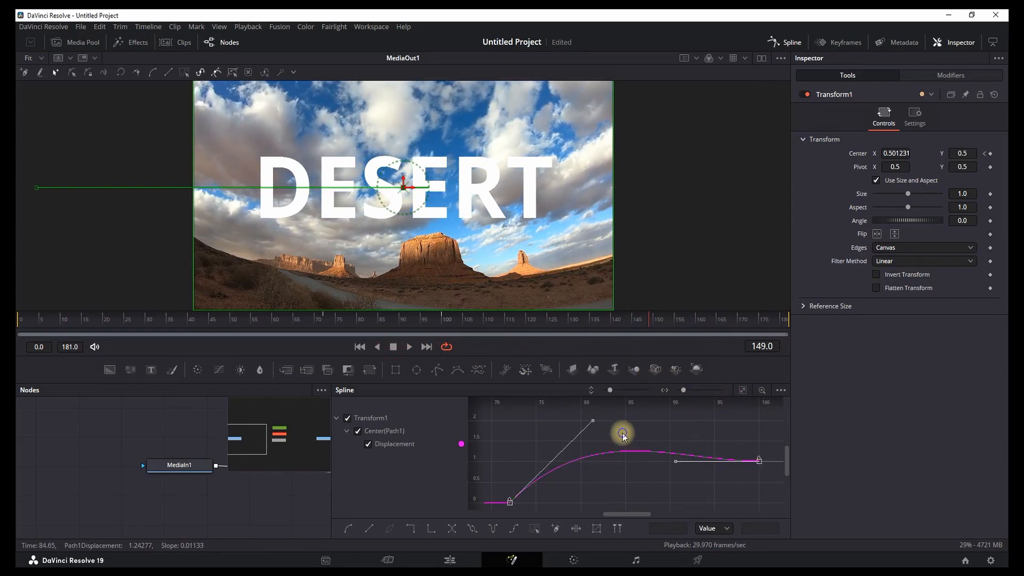
right_click(621, 433)
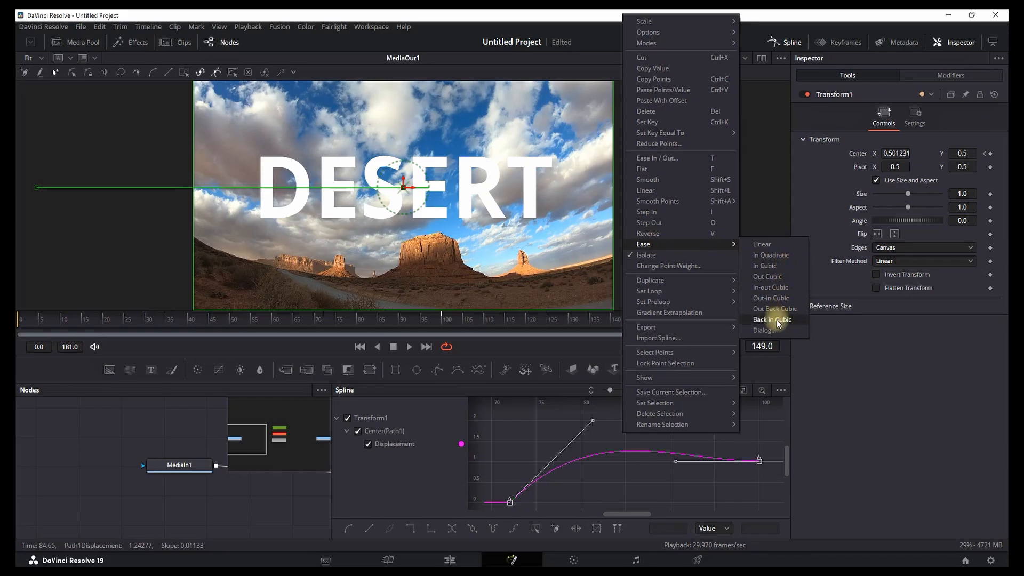
left_click(772, 320)
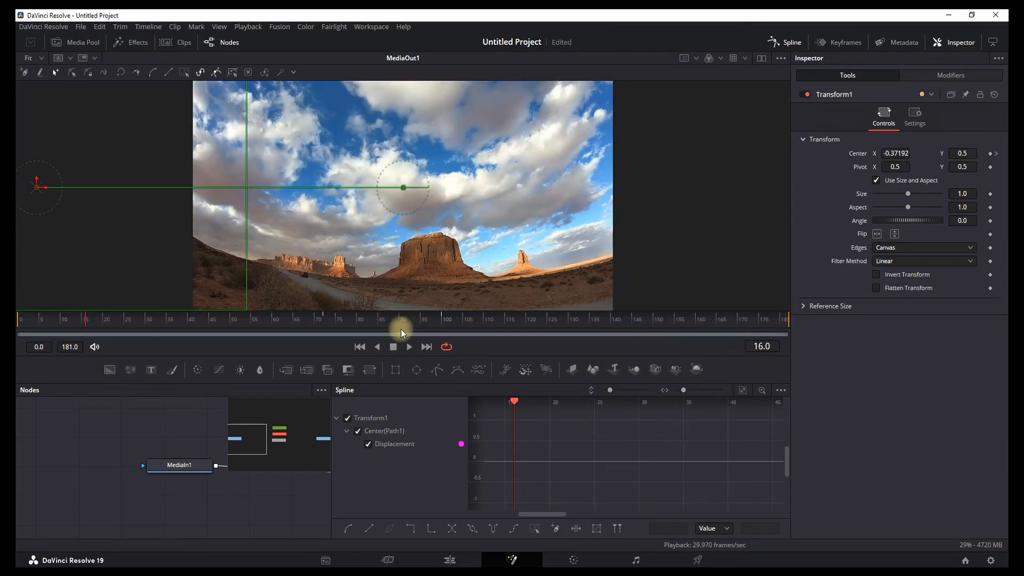
left_click(410, 346)
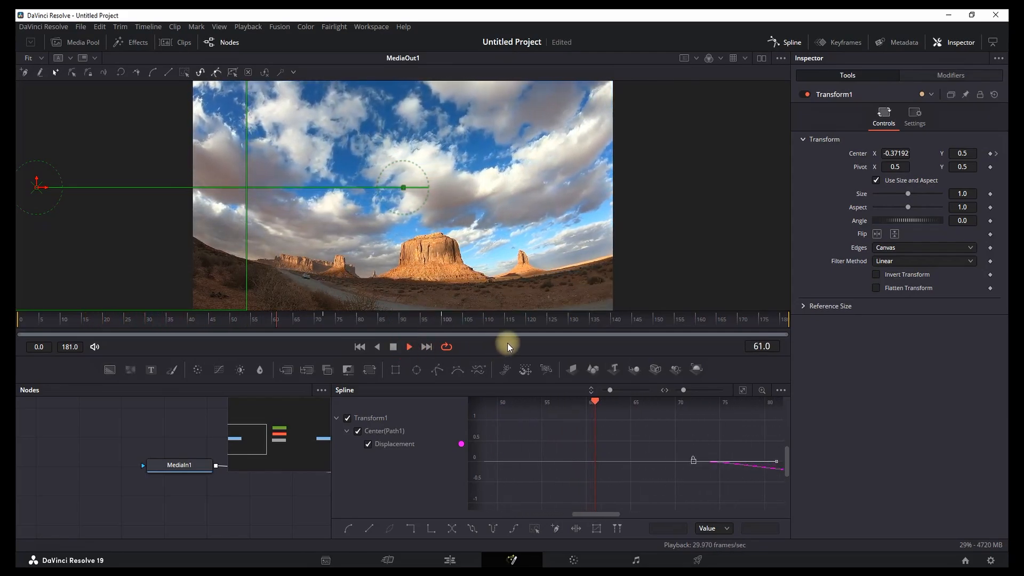